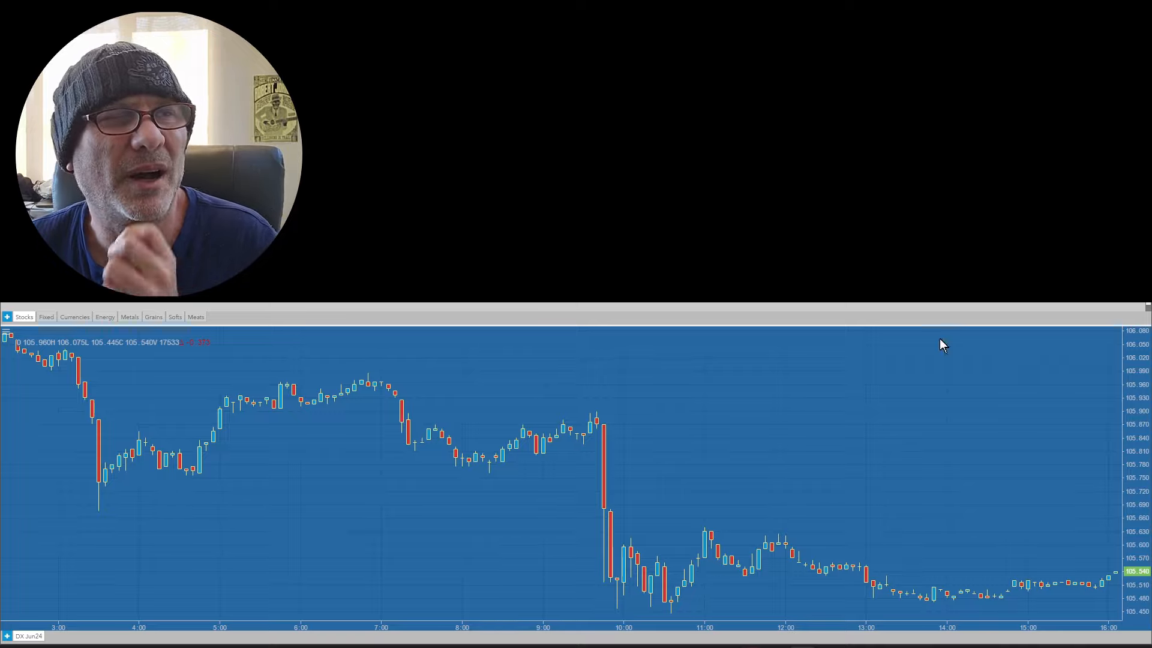
pyautogui.moveTo(154, 308)
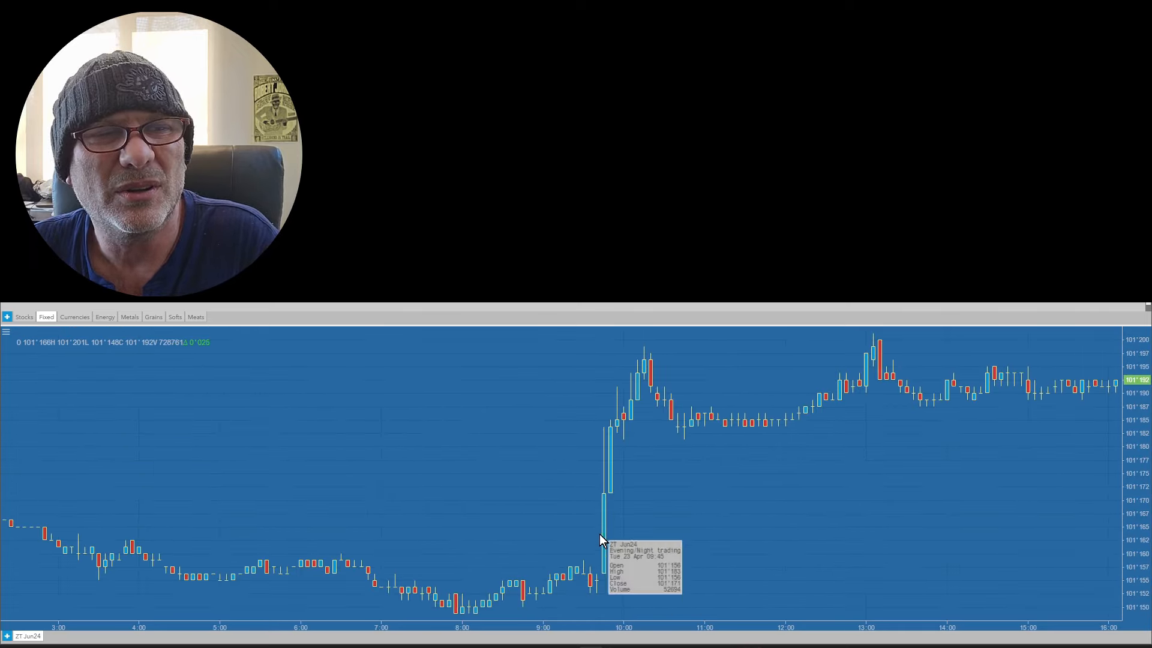
pyautogui.moveTo(647, 370)
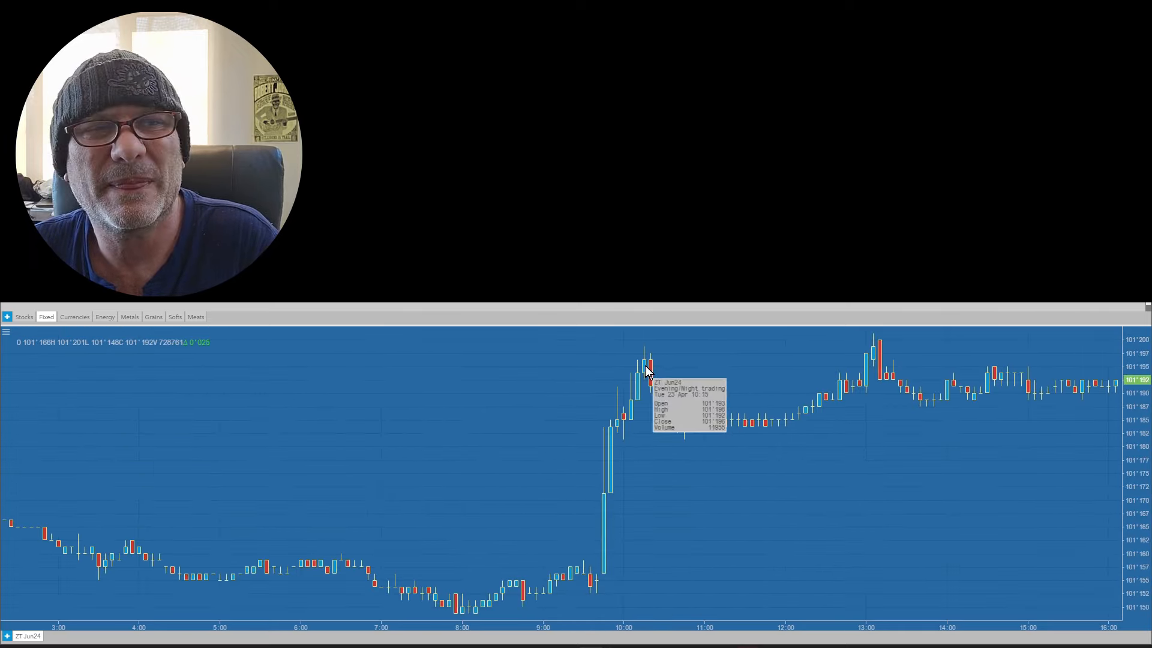
pyautogui.moveTo(839, 359)
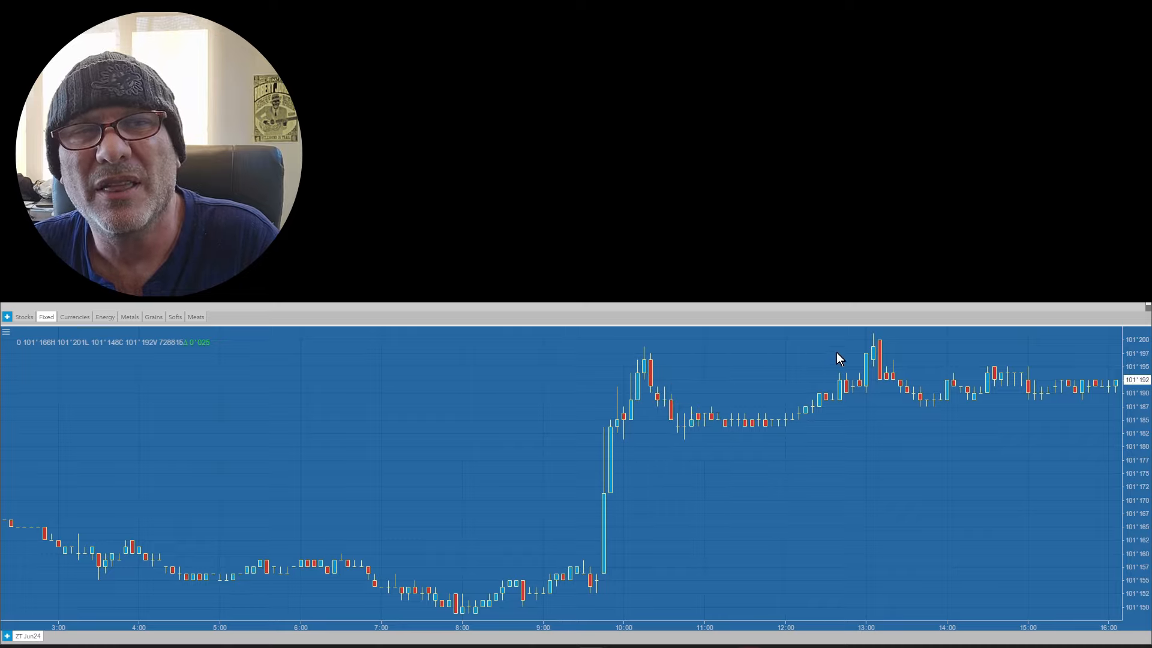
pyautogui.moveTo(878, 349)
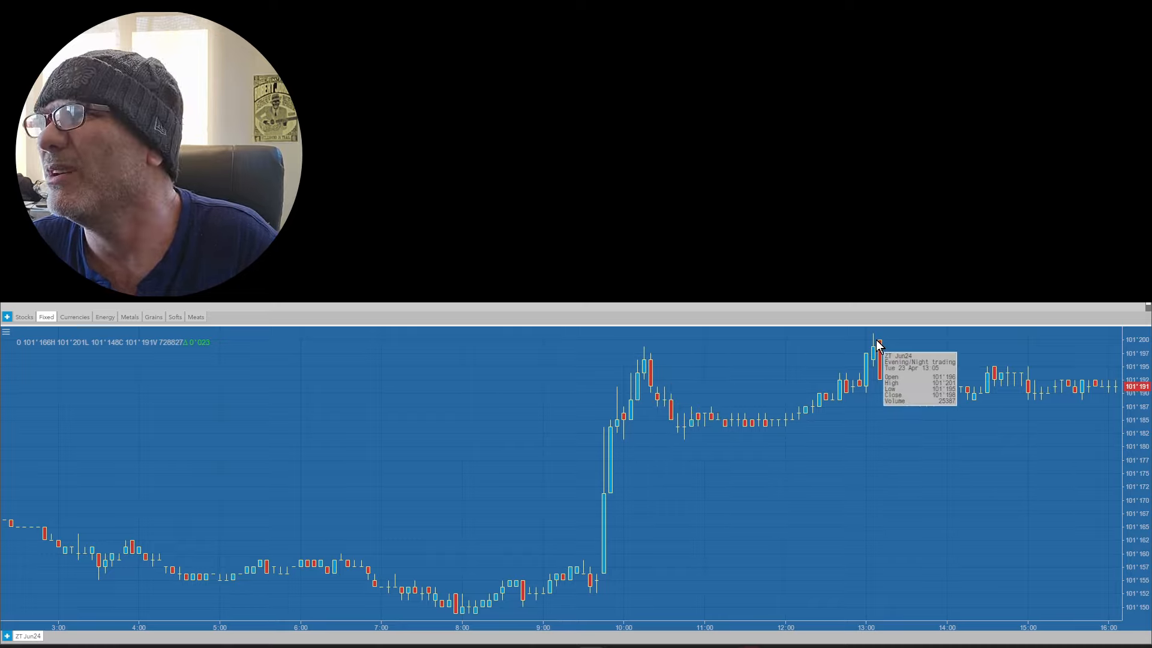
pyautogui.moveTo(969, 357)
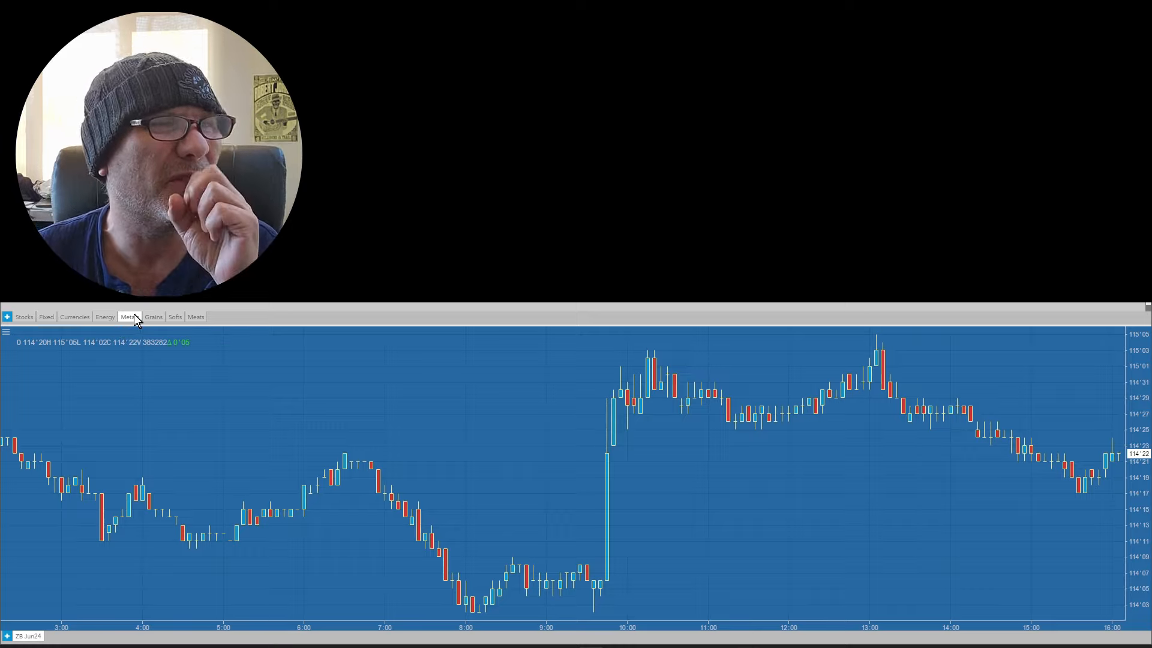
pyautogui.click(129, 317)
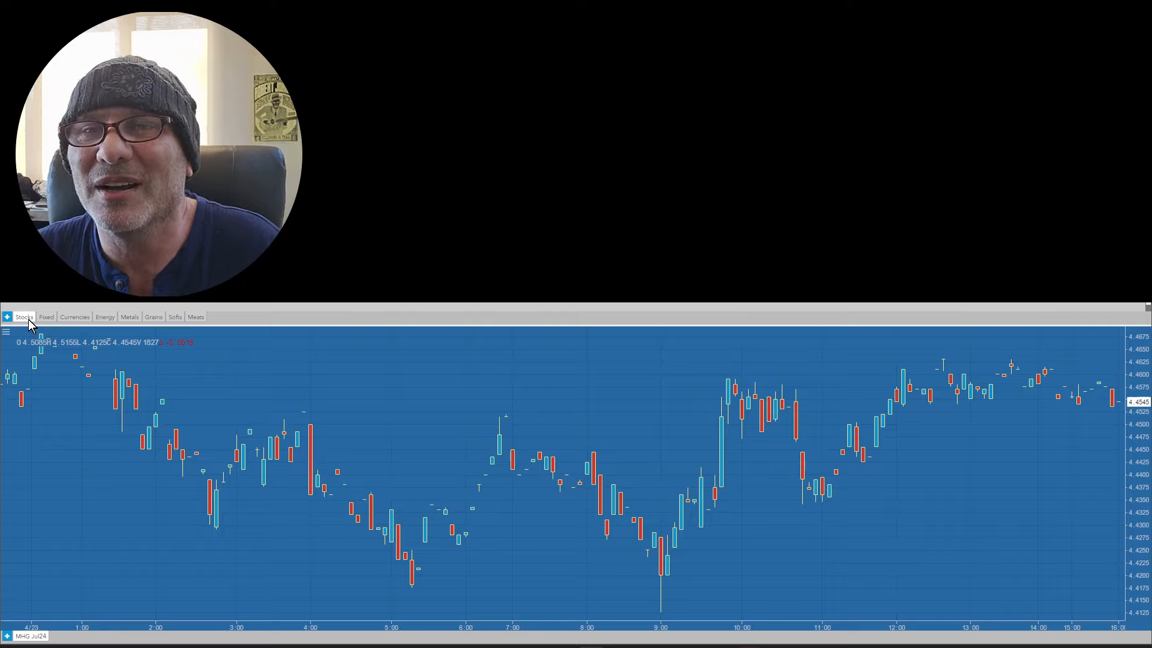
pyautogui.moveTo(119, 400)
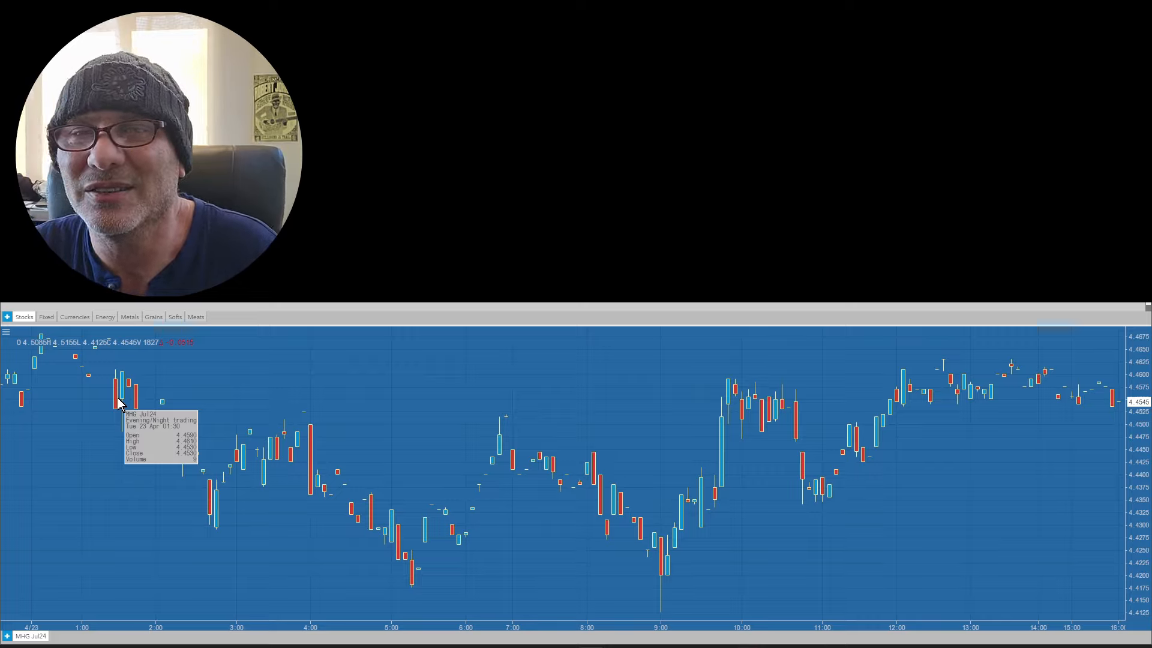
pyautogui.moveTo(386, 503)
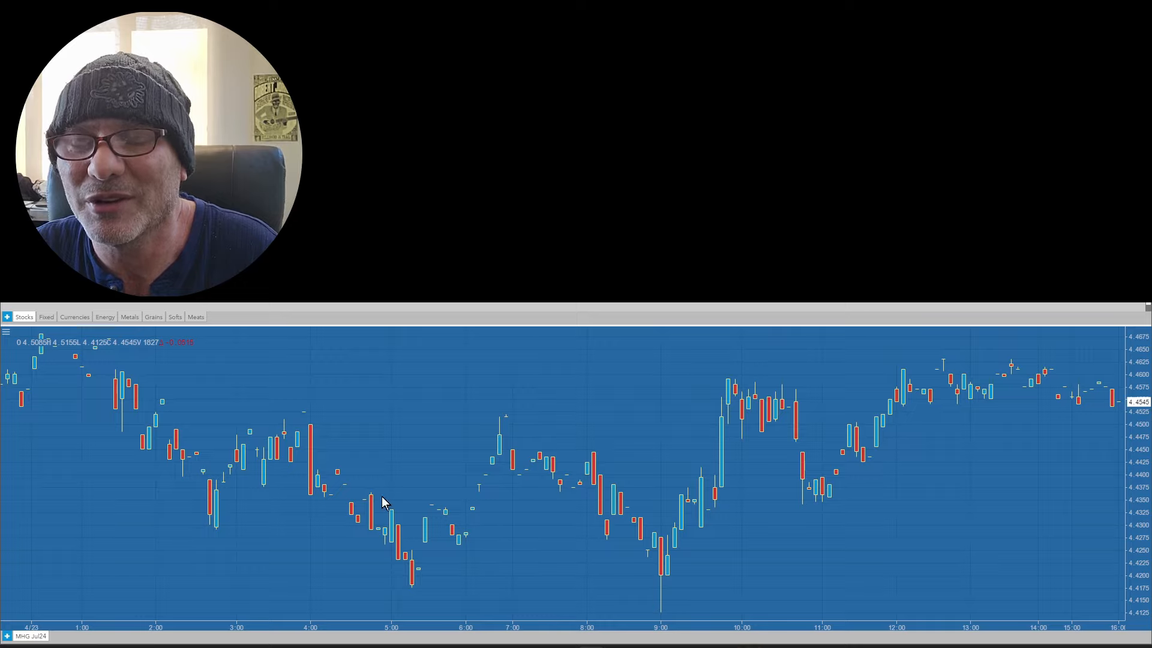
pyautogui.moveTo(577, 496)
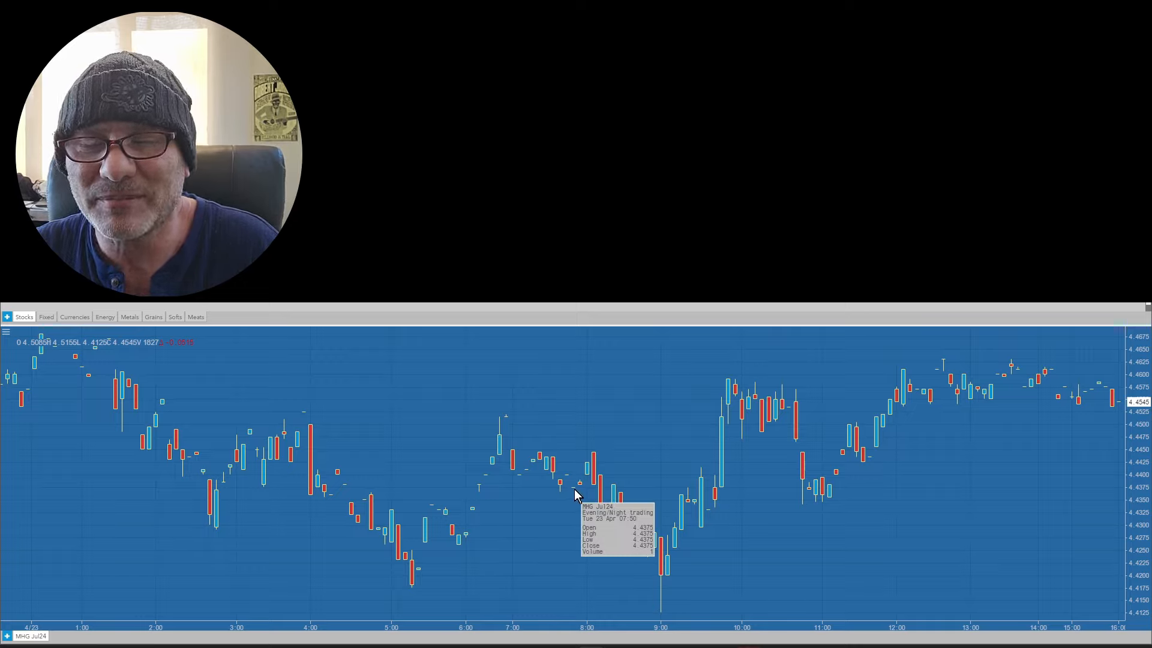